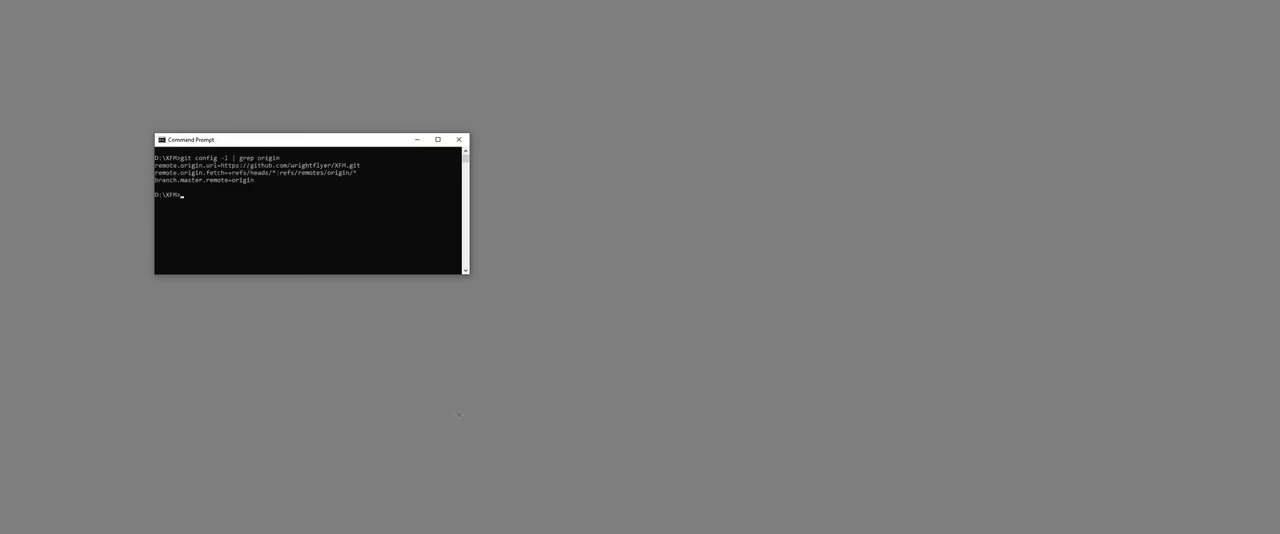
Enter the command 'python xfm.py' at the D:\XFM prompt without running it yet.
{"action": "type", "text": "python xfm.py"}
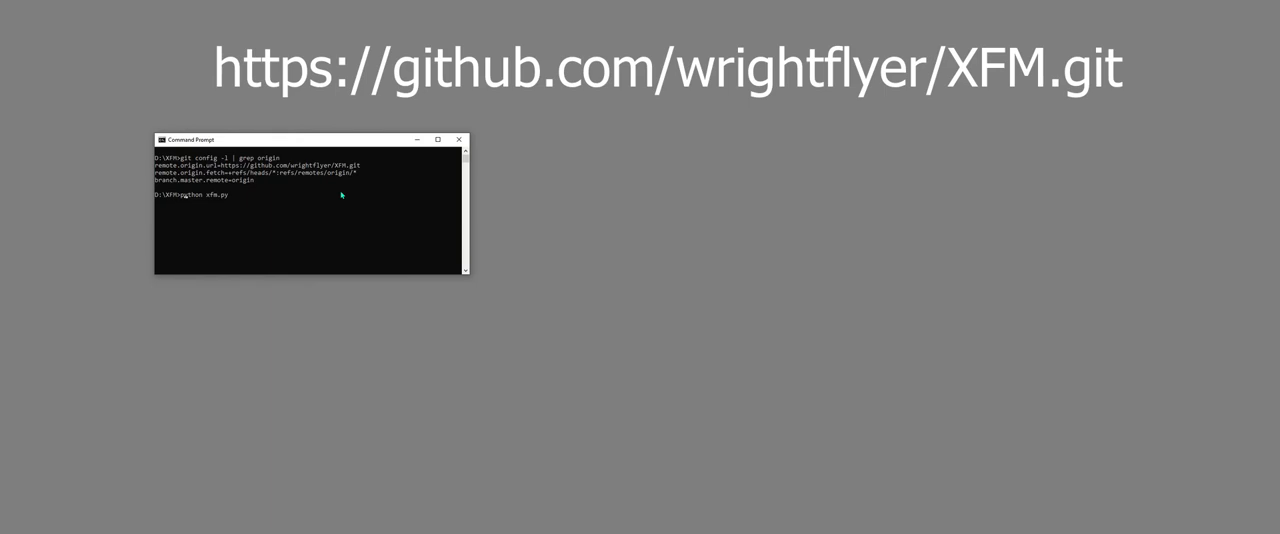
Run xfm.py so the editor appears with all four operators on an INIT patch.
{"action": "key", "text": "Return"}
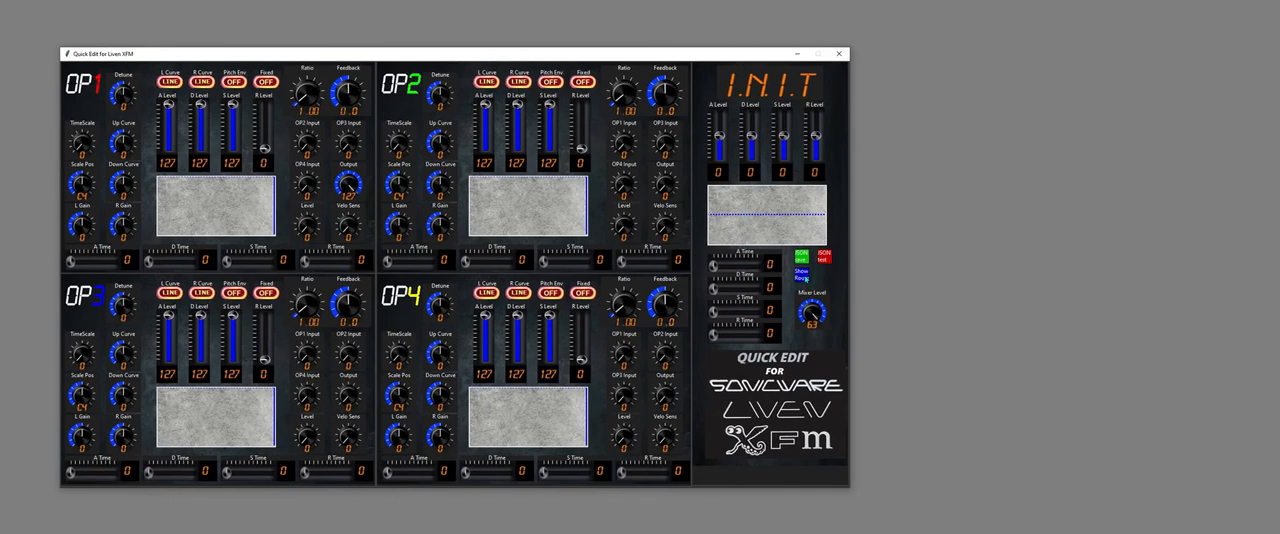
Show the routing window via Show Route, with OP1 feeding the output.
{"action": "left_click", "coordinate": [800, 272]}
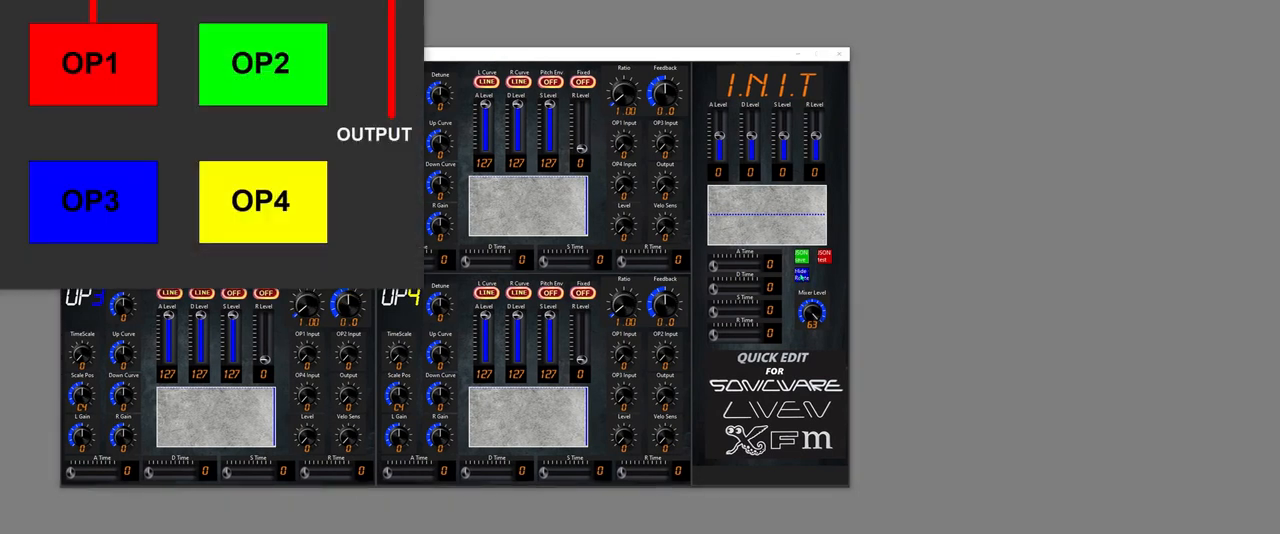
{"action": "left_click", "coordinate": [800, 258]}
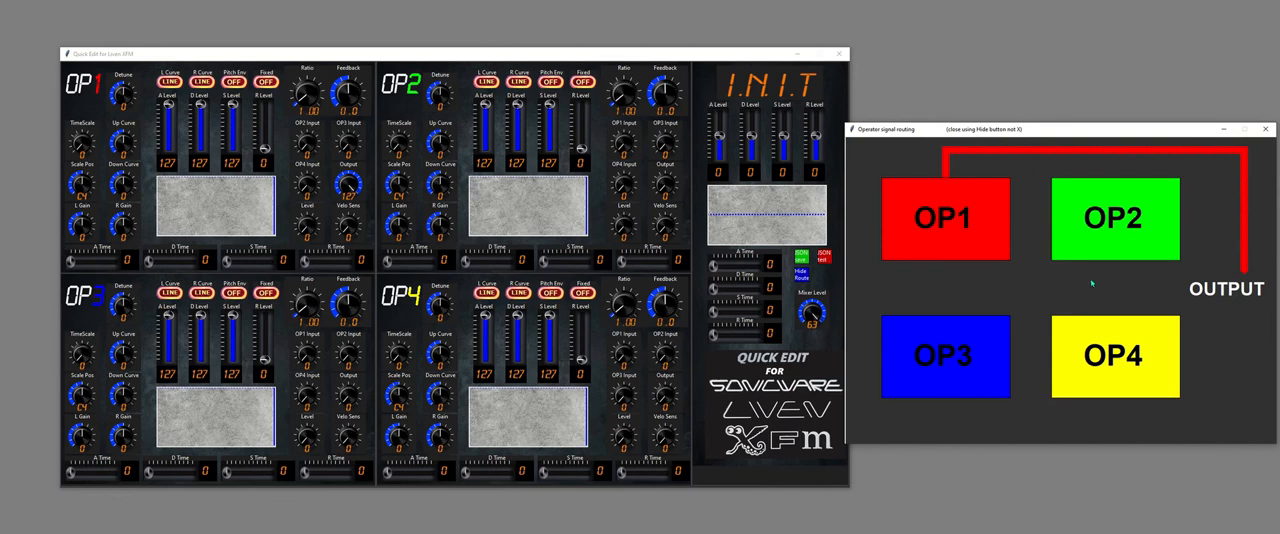
{"action": "mouse_move", "coordinate": [1145, 247]}
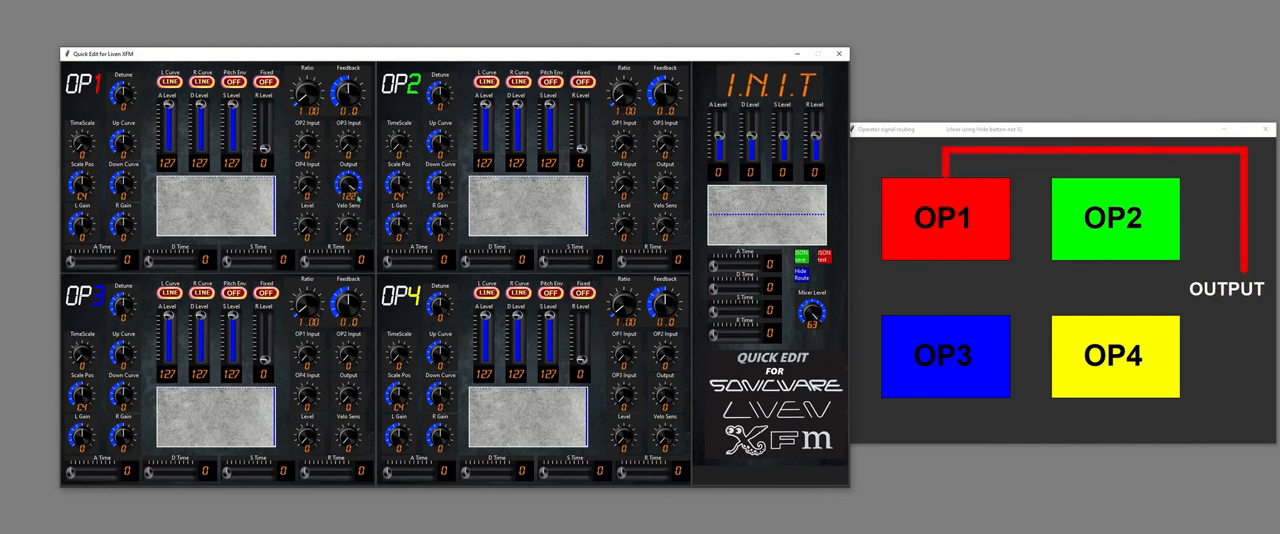
{"action": "left_click", "coordinate": [348, 188]}
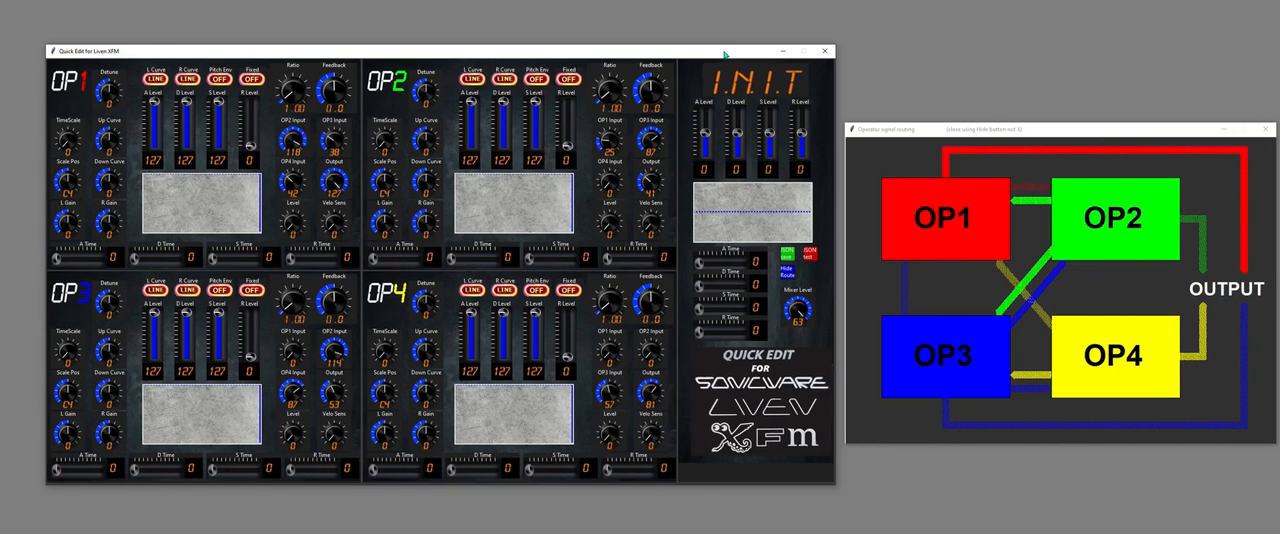
{"action": "mouse_move", "coordinate": [913, 188]}
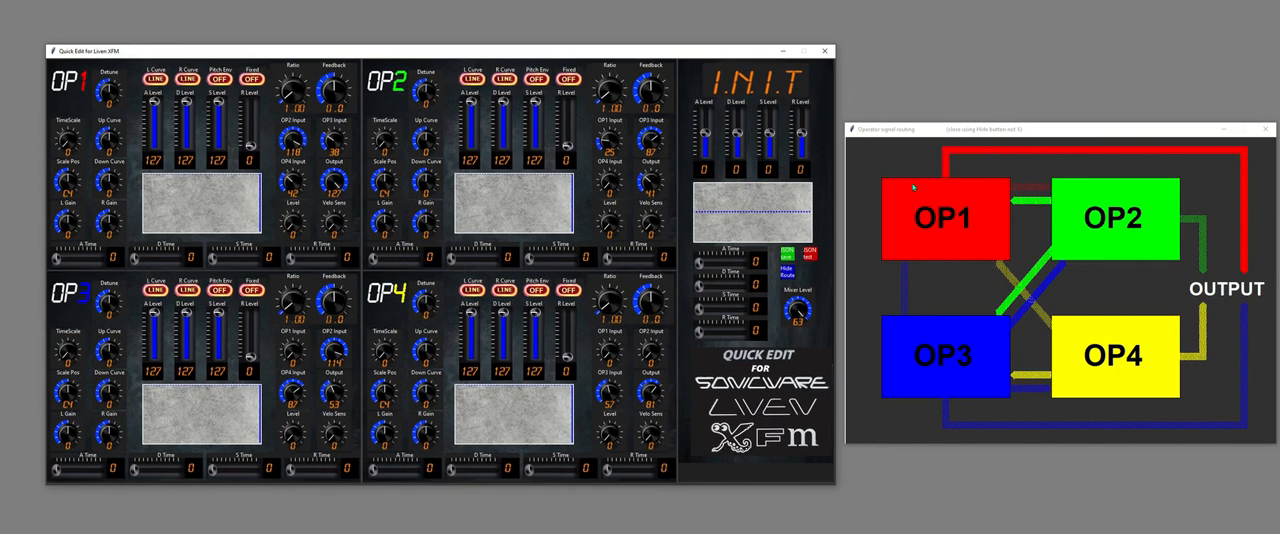
{"action": "mouse_move", "coordinate": [1130, 194]}
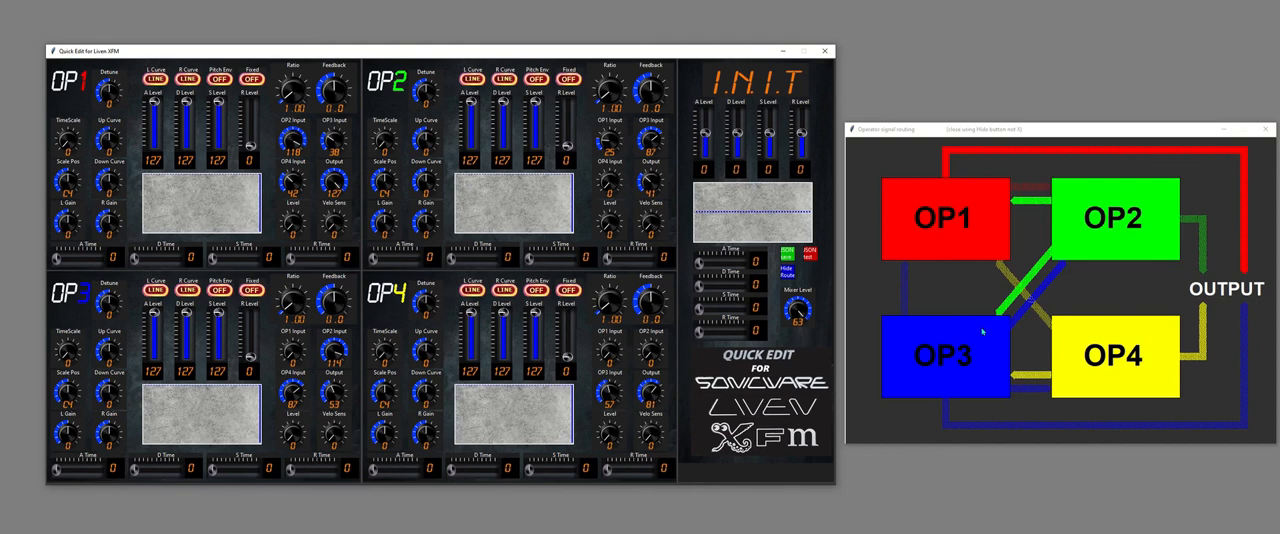
{"action": "mouse_move", "coordinate": [963, 271]}
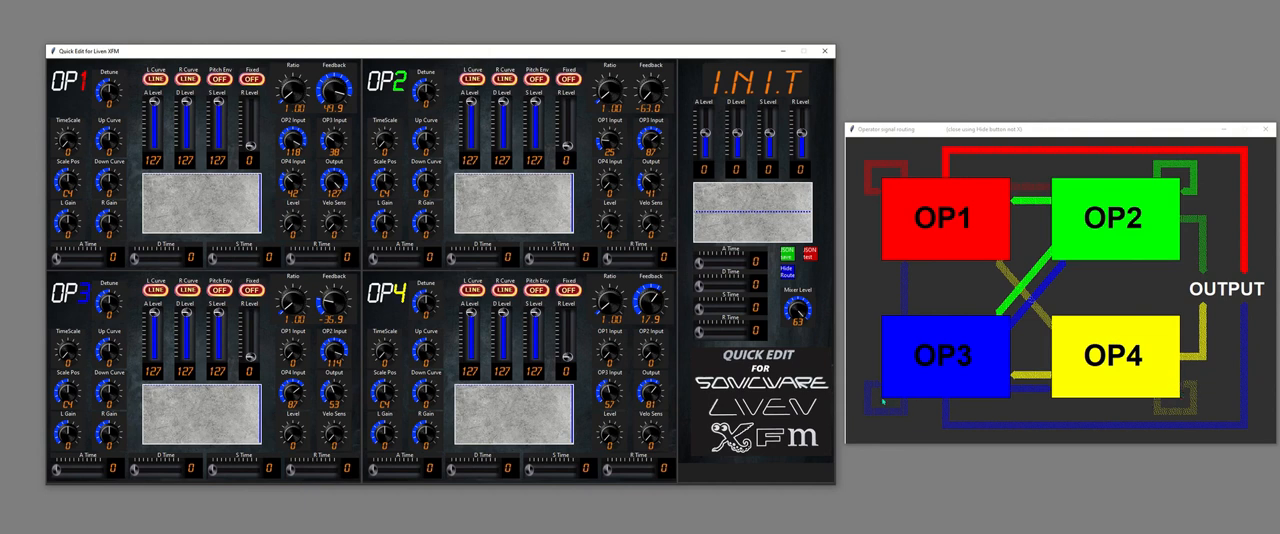
{"action": "mouse_move", "coordinate": [1122, 310]}
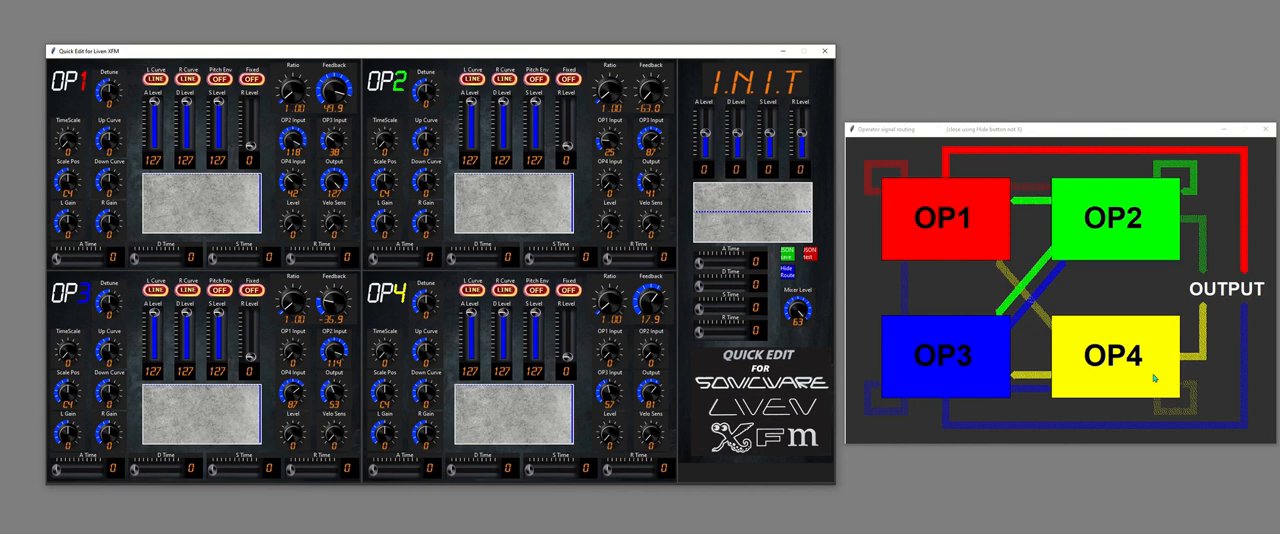
{"action": "mouse_move", "coordinate": [1203, 330]}
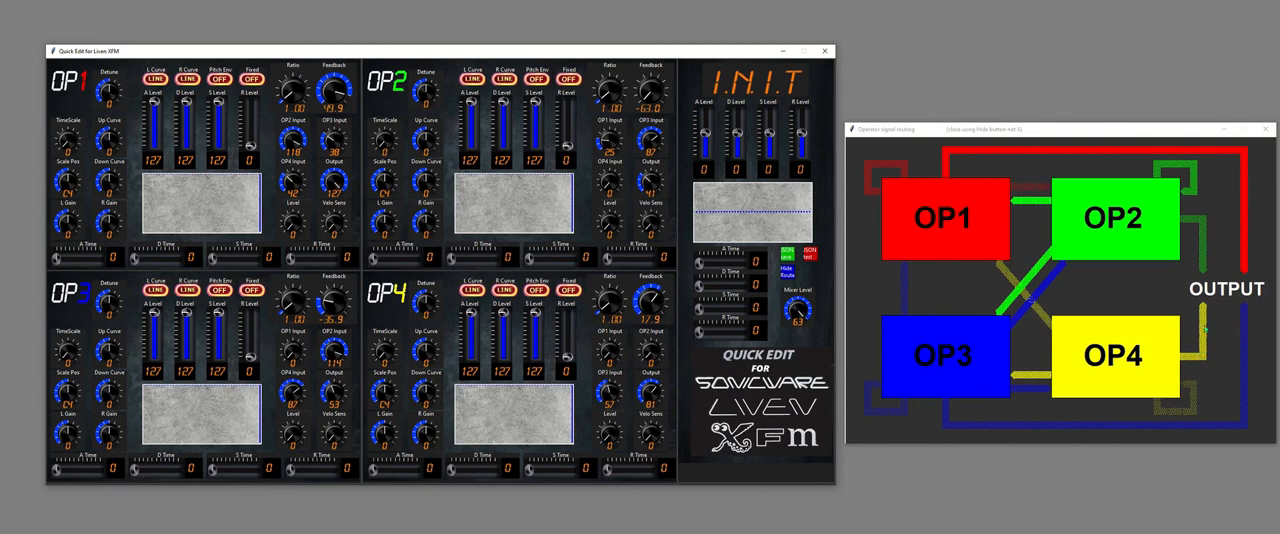